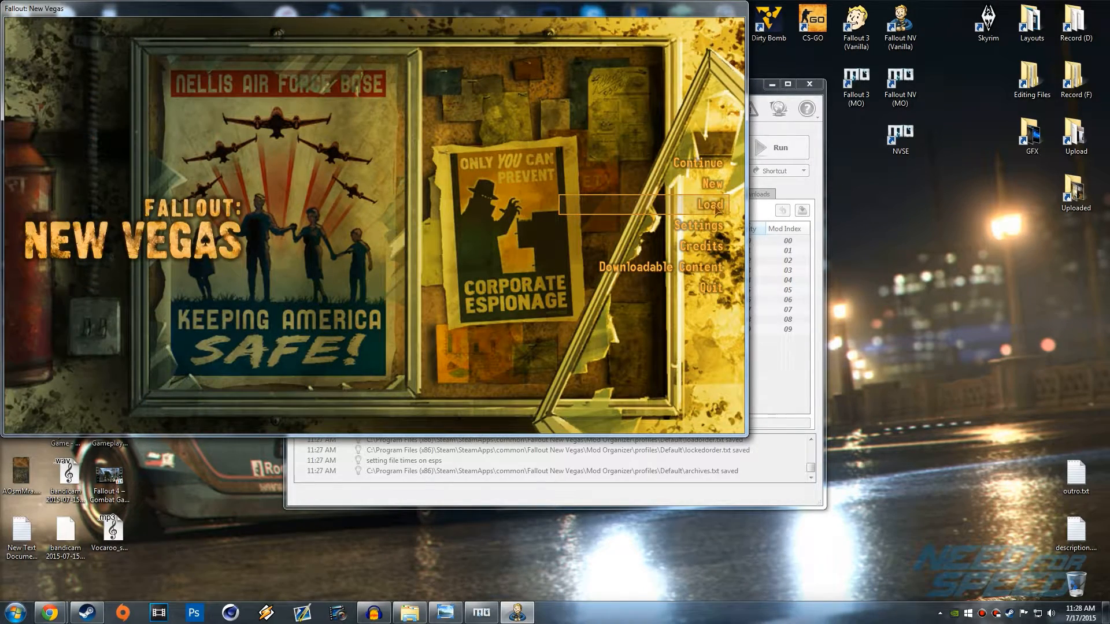
Step: Resume the most recent save to reach the Vault 21 character on the desert road
left_click(709, 205)
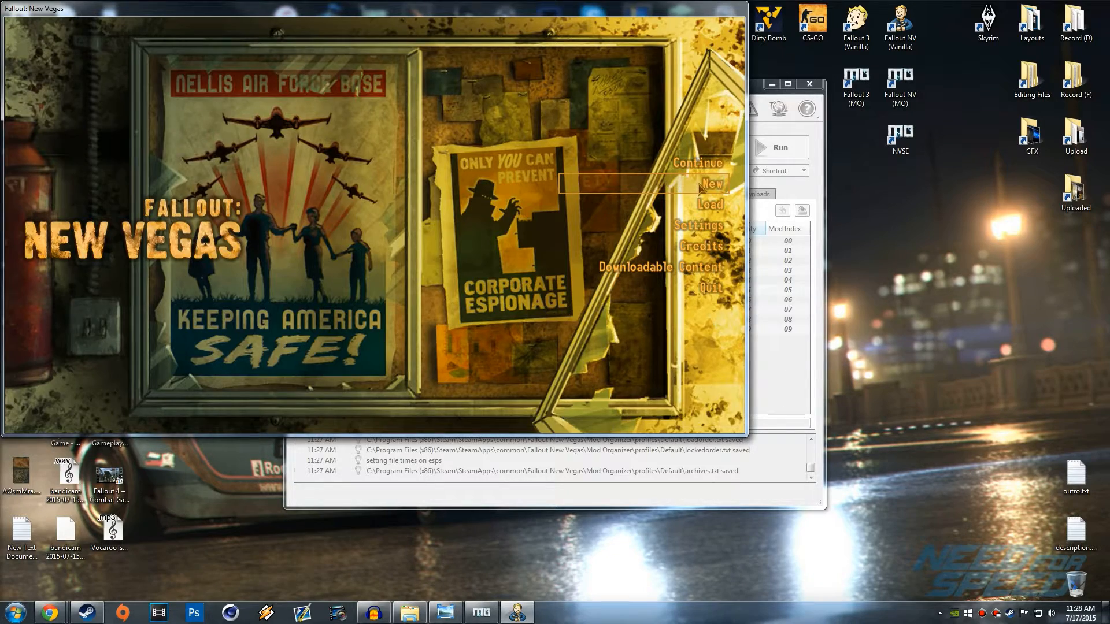
left_click(710, 183)
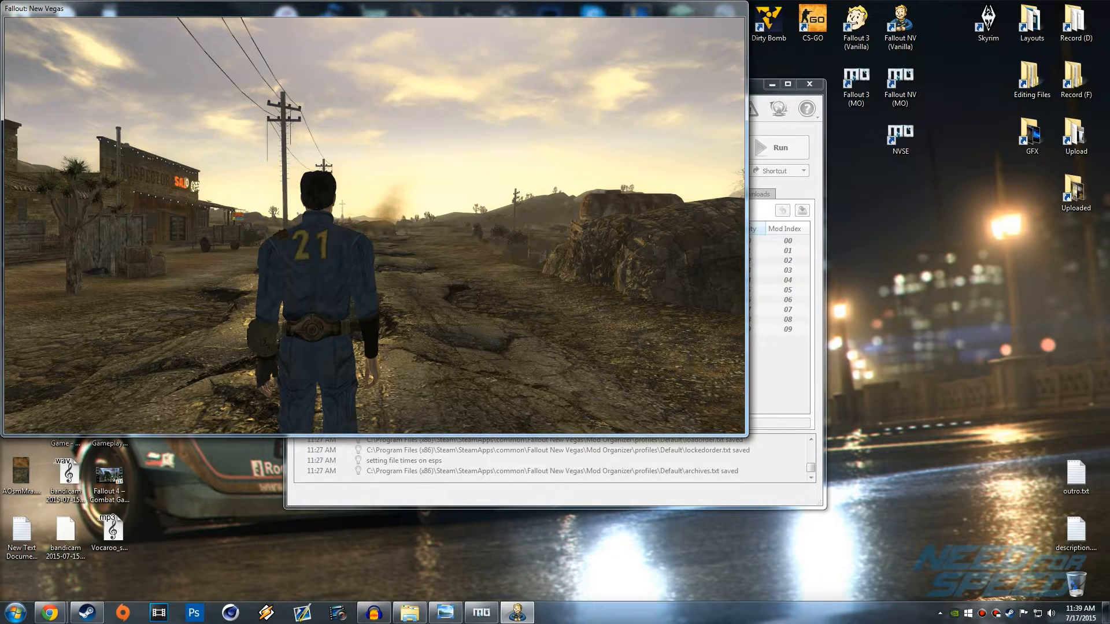
Step: Toggle the game interface off and on with the tm console command, then quit
type("tm")
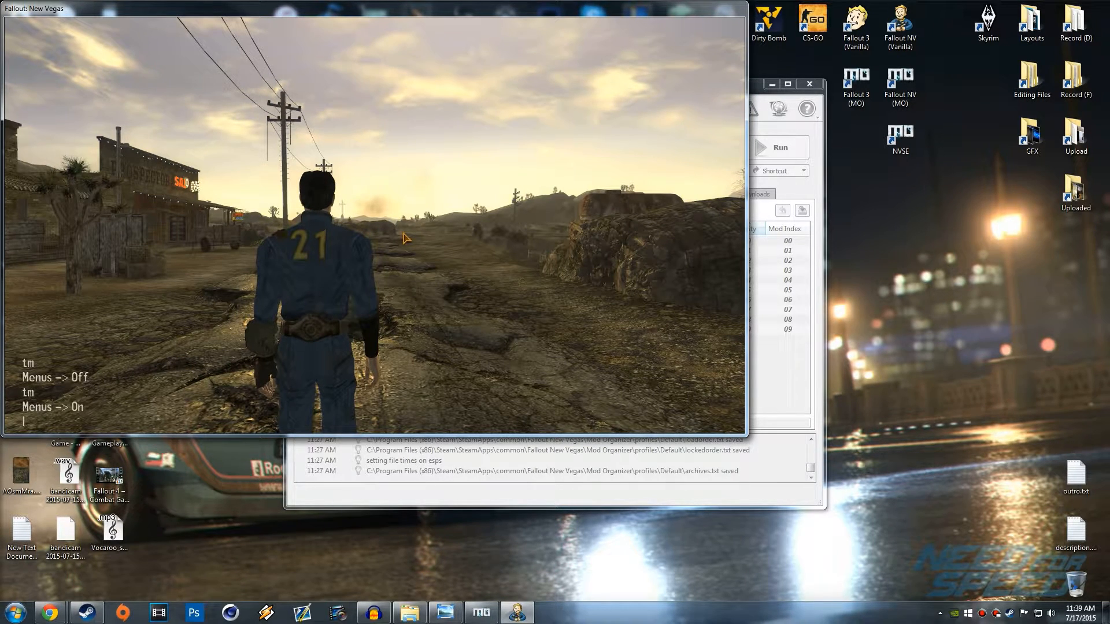
key("Escape")
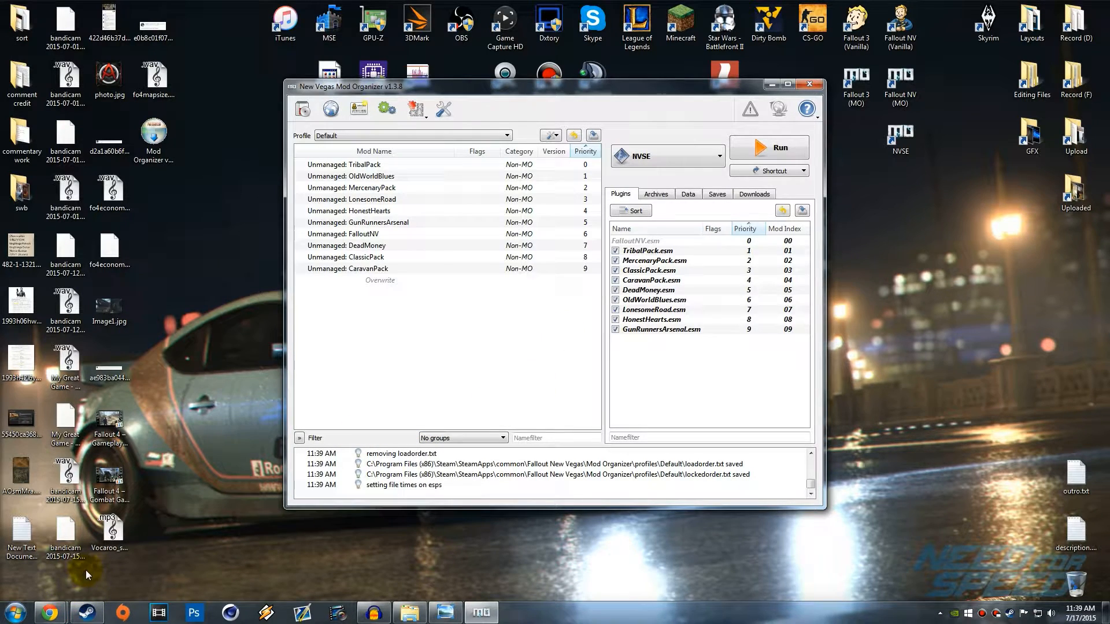
mouse_move(435, 358)
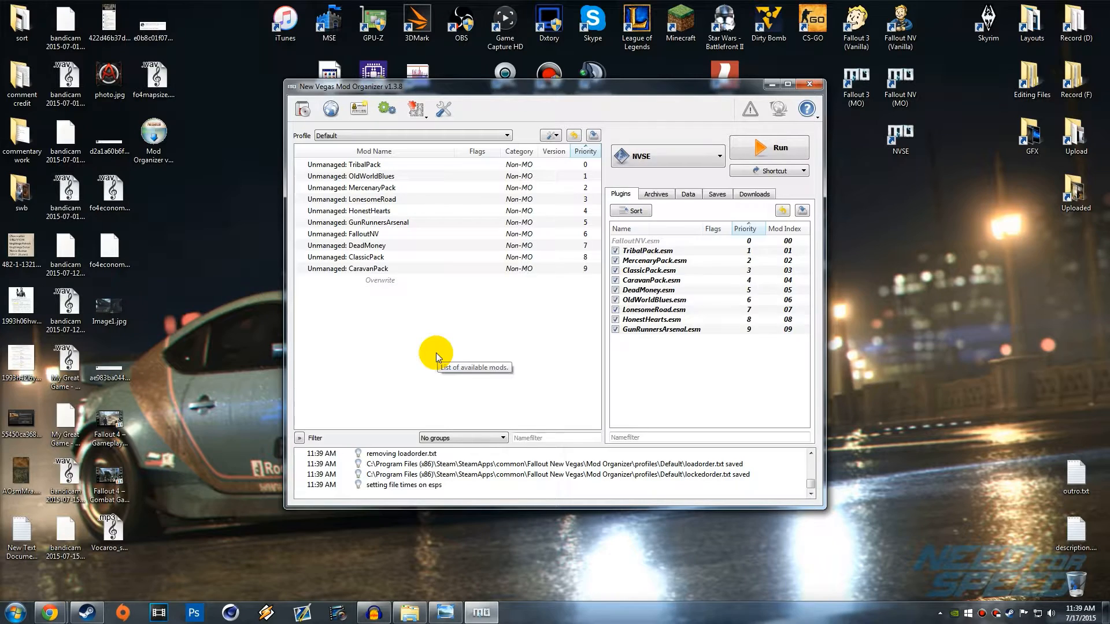
mouse_move(538, 322)
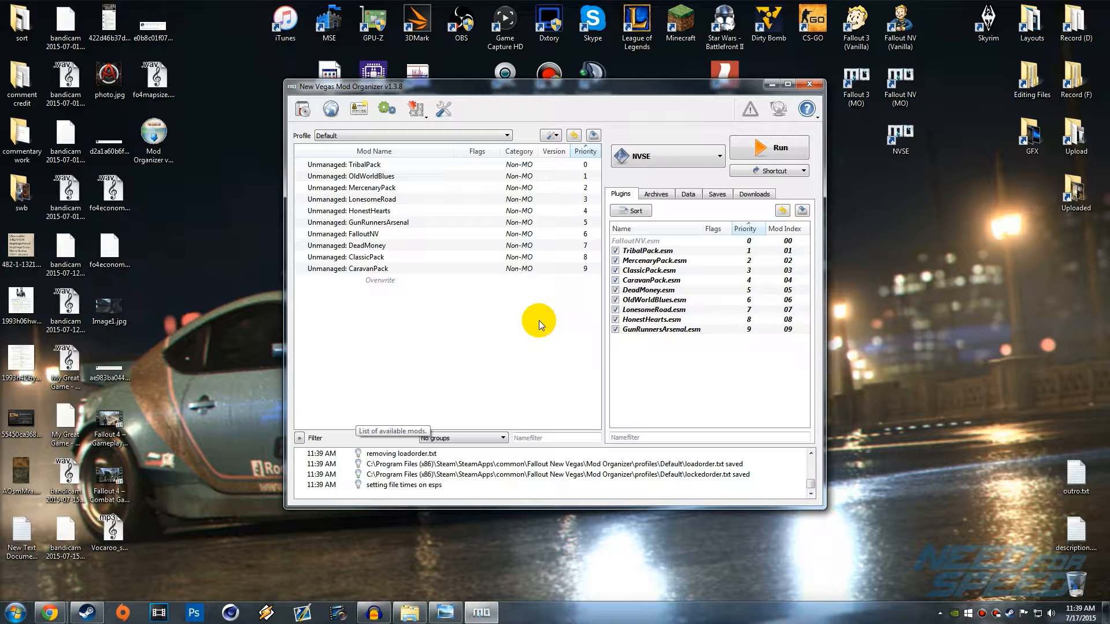
mouse_move(471, 390)
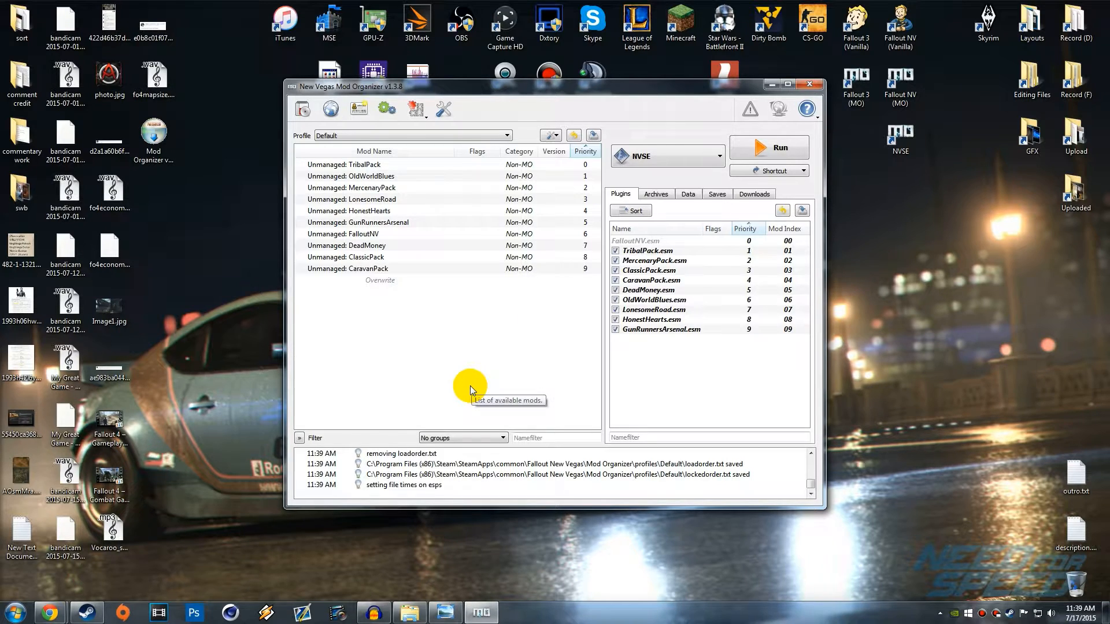
mouse_move(48, 612)
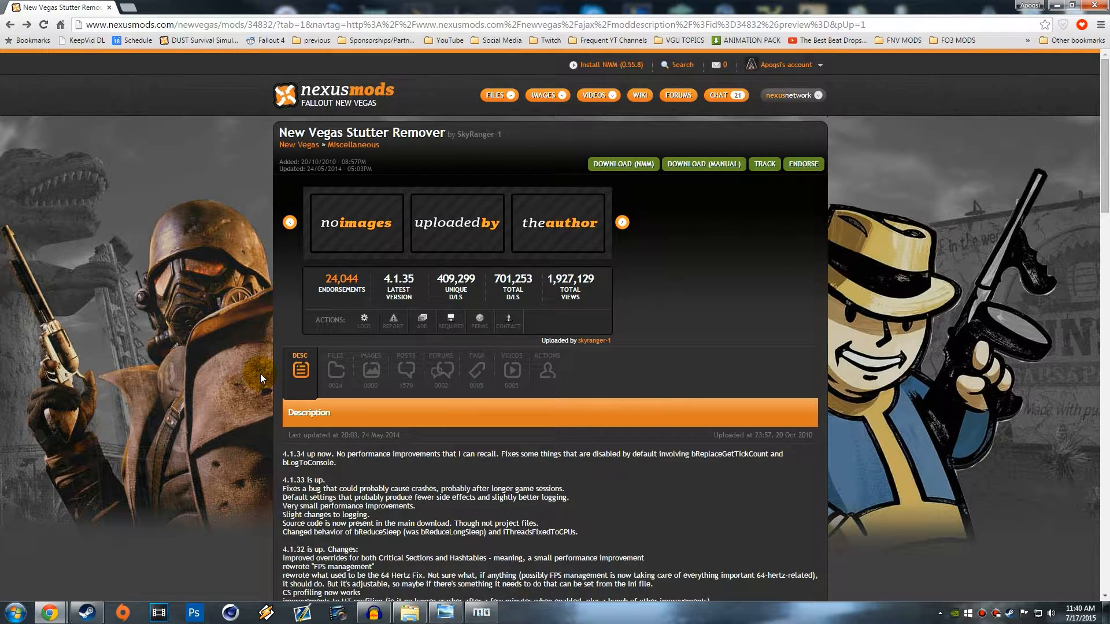
mouse_move(228, 206)
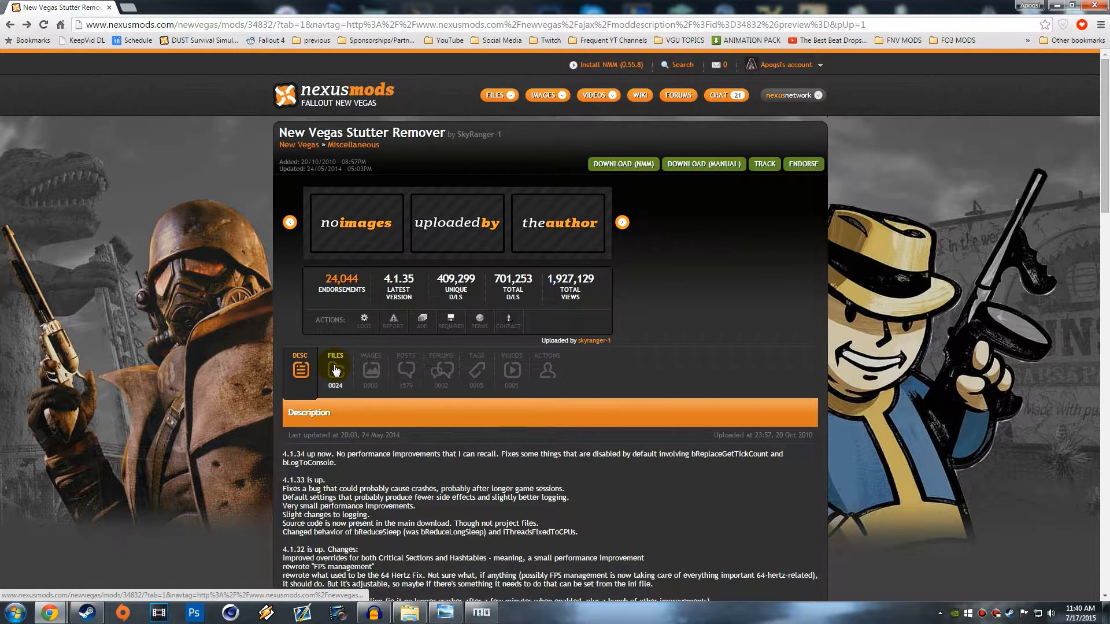
Step: Show the Stutter Remover files list and request Download With Manager for NVSR_4-1-36
left_click(335, 371)
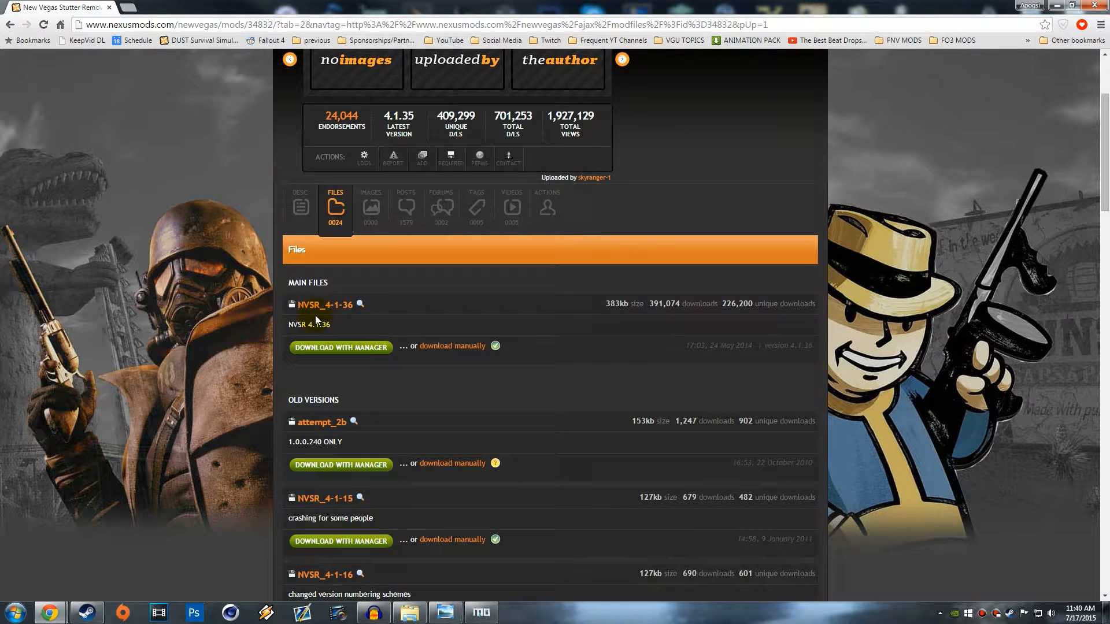
mouse_move(319, 335)
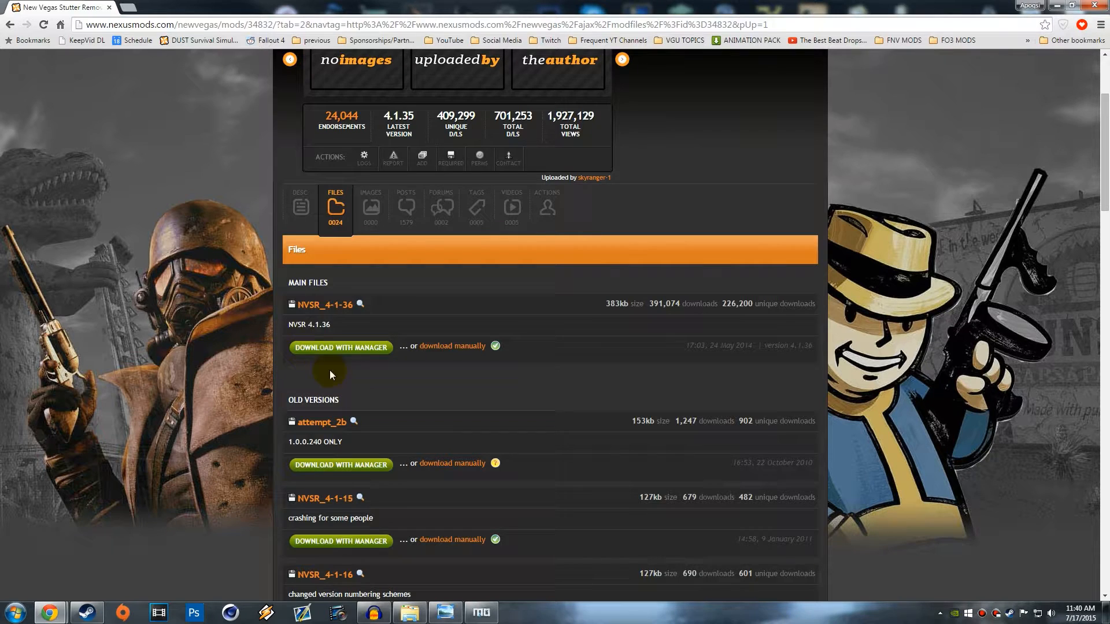
mouse_move(344, 352)
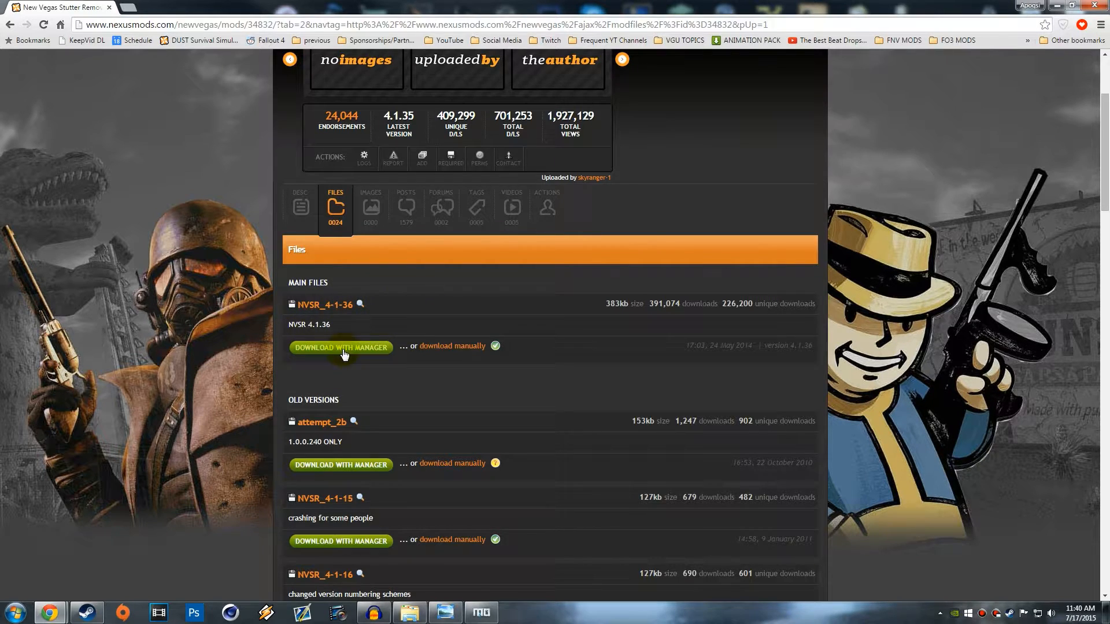
left_click(340, 347)
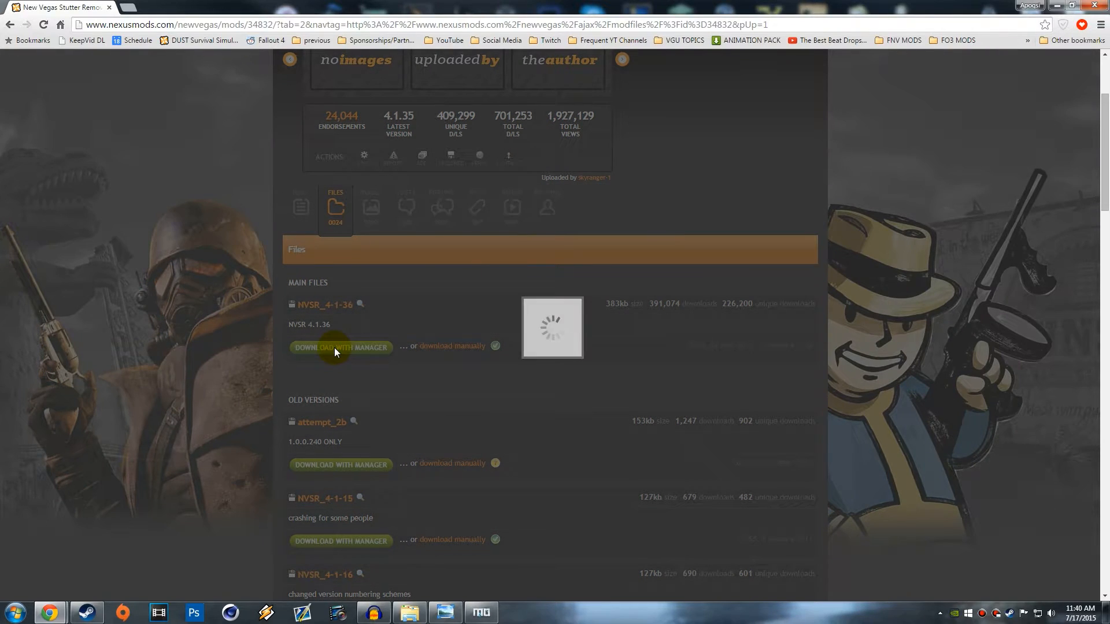
left_click(340, 348)
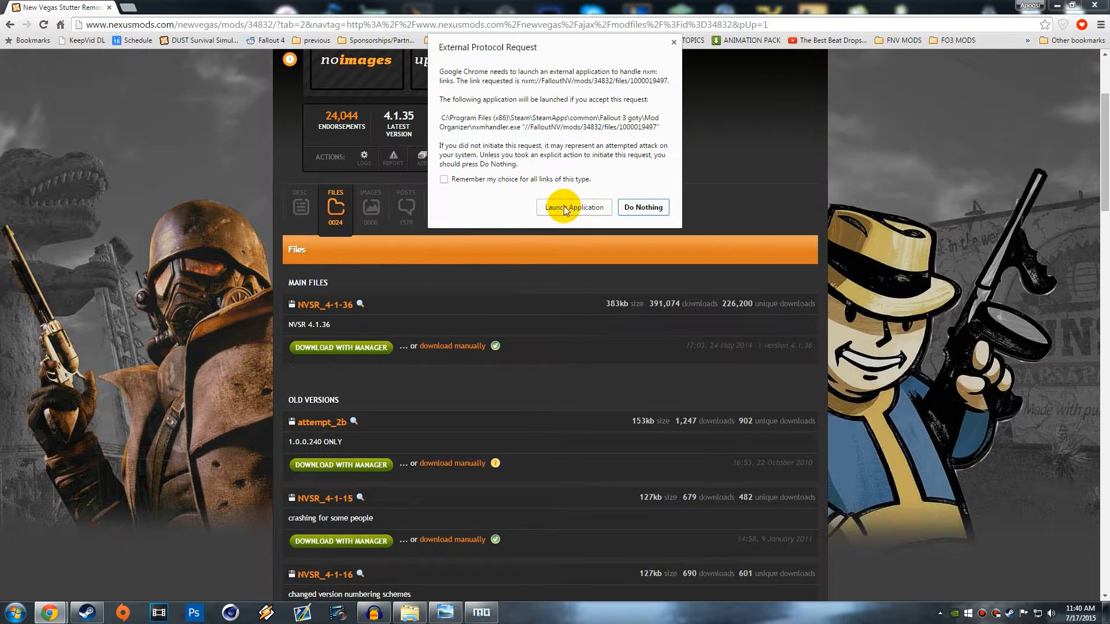
Step: Hand the download to Mod Organizer and start installing the finished NVSR 4.1.36 archive
left_click(573, 207)
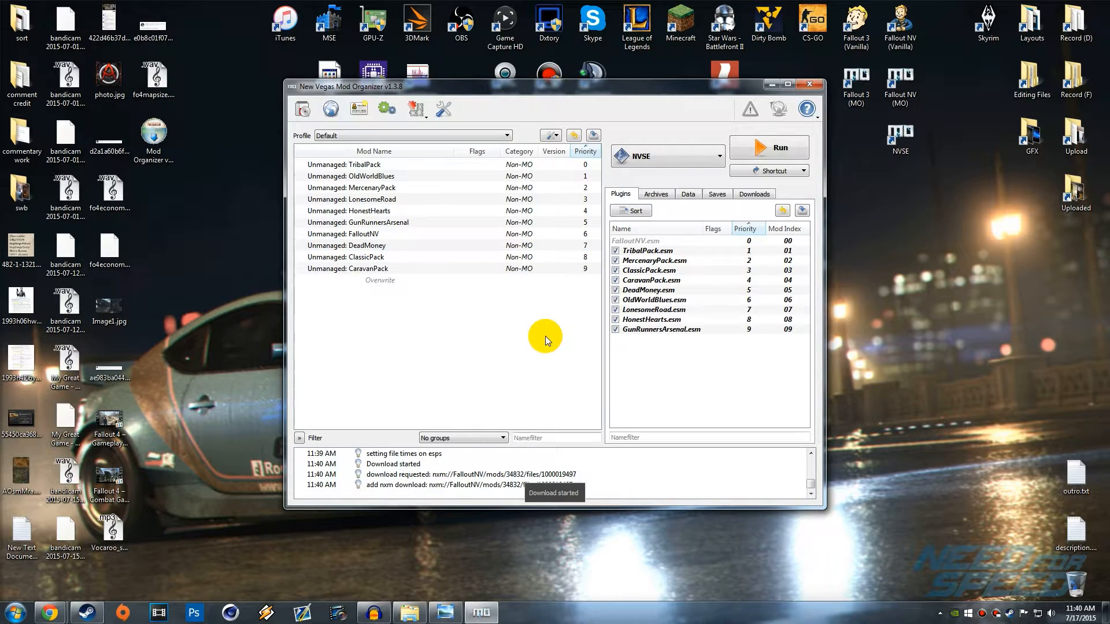
left_click(754, 193)
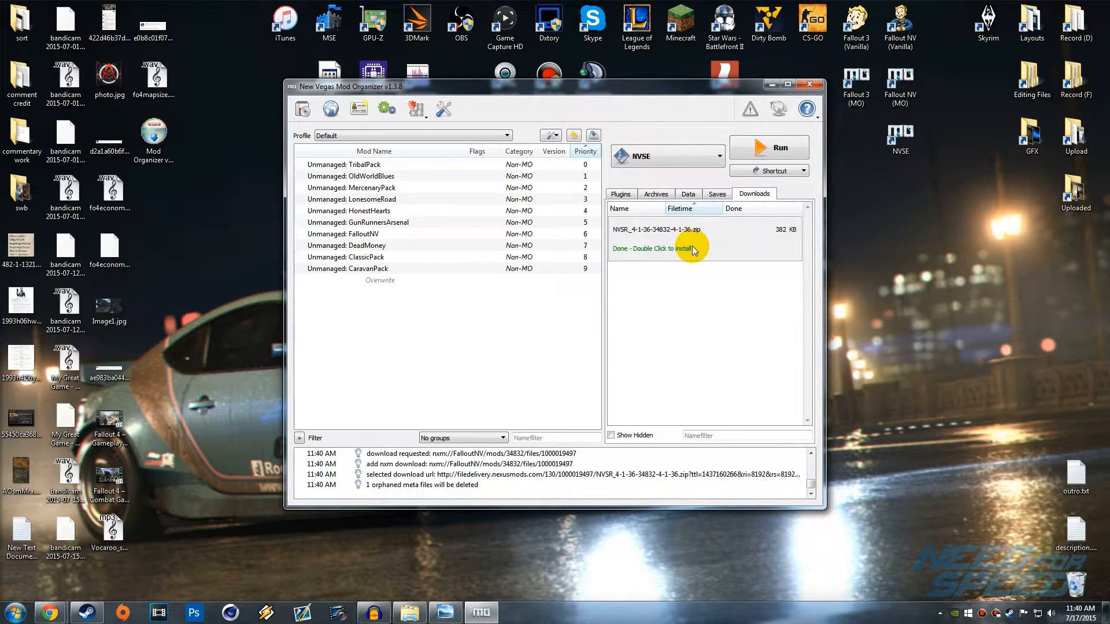
double_click(659, 249)
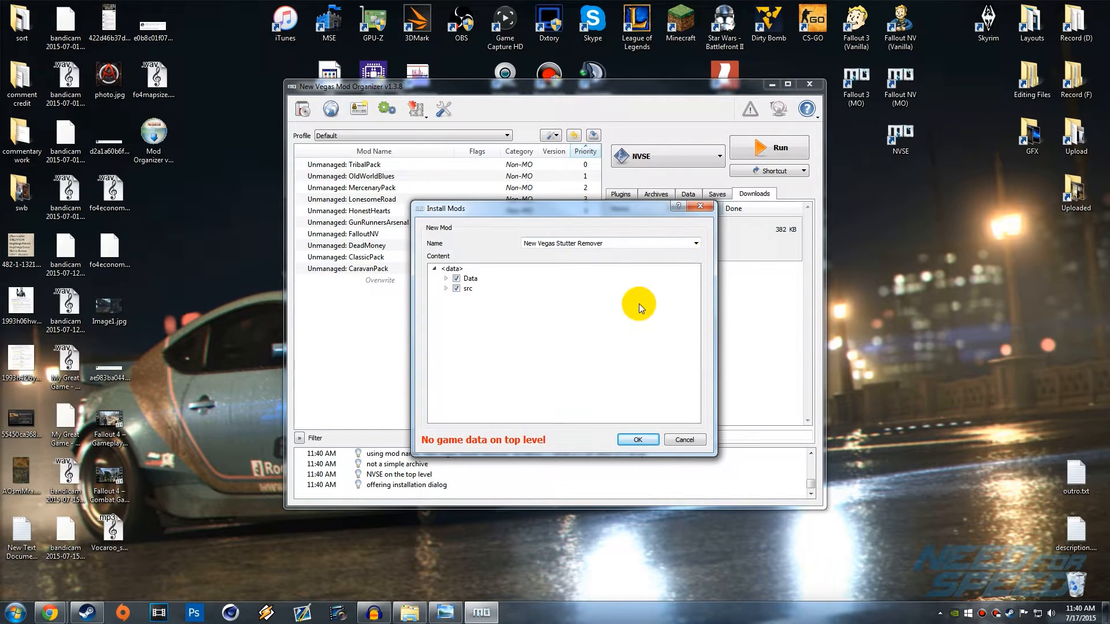
mouse_move(505, 283)
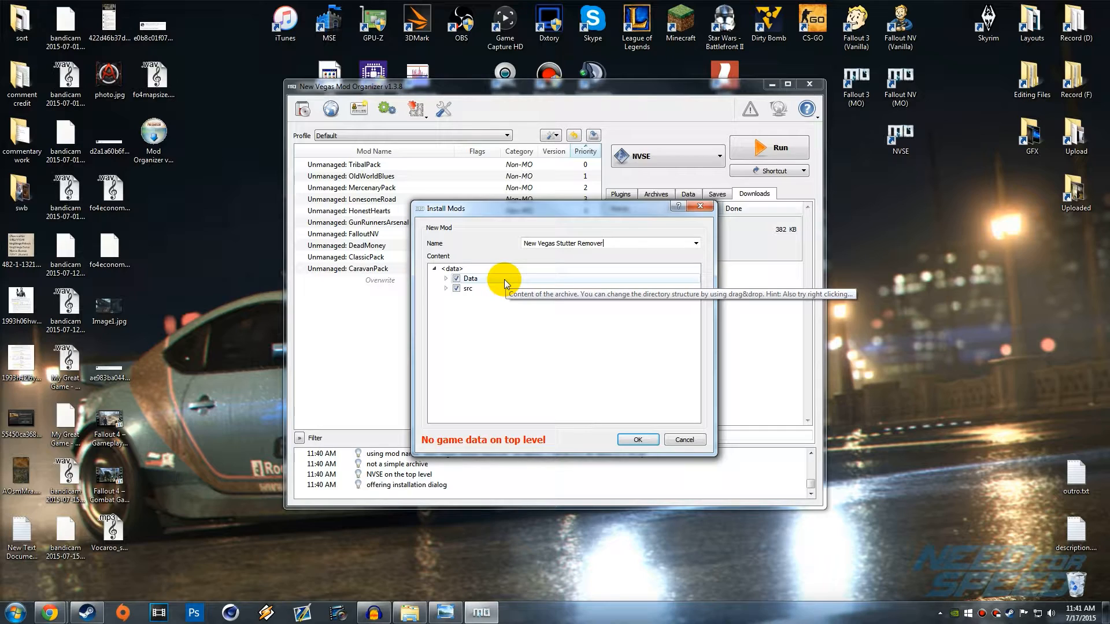
mouse_move(505, 283)
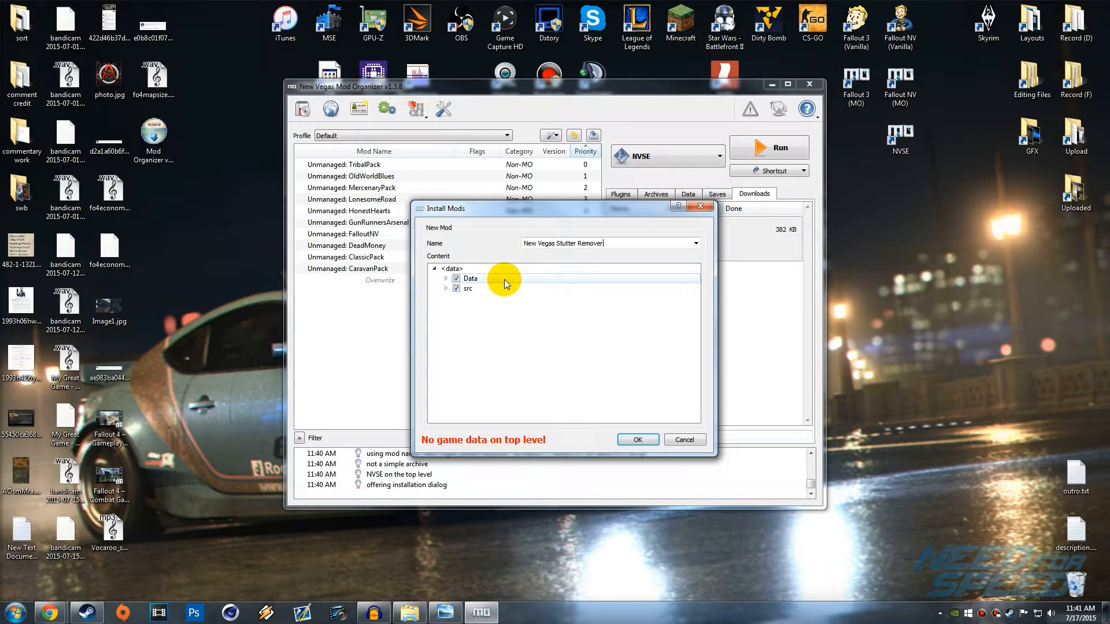
Step: Install New Vegas Stutter Remover with the archive's Data folder as the data root
right_click(469, 278)
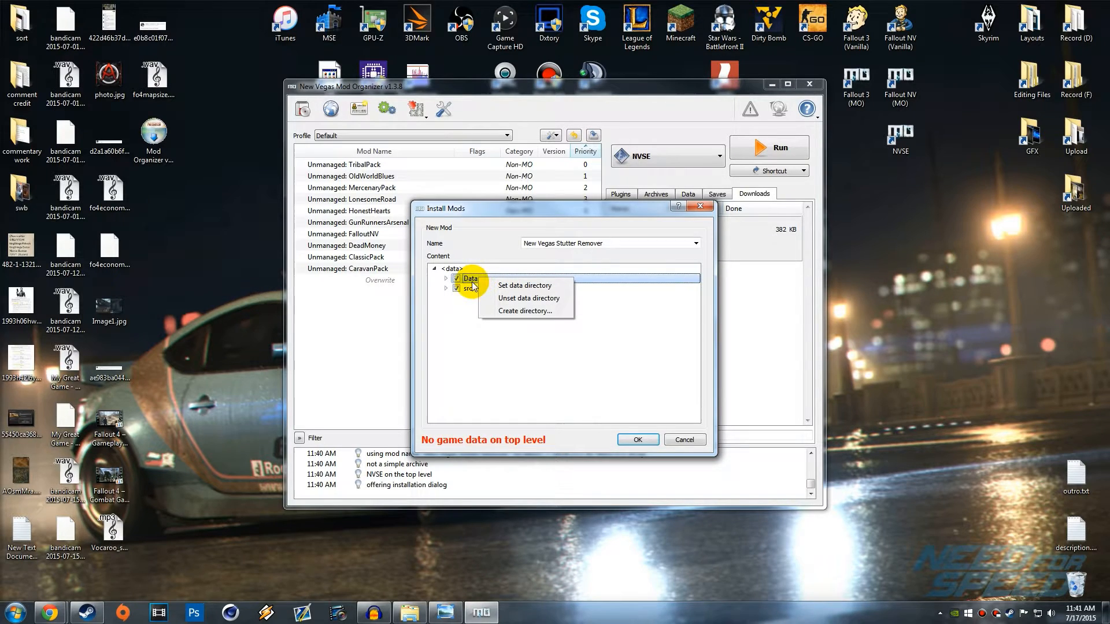
mouse_move(517, 288)
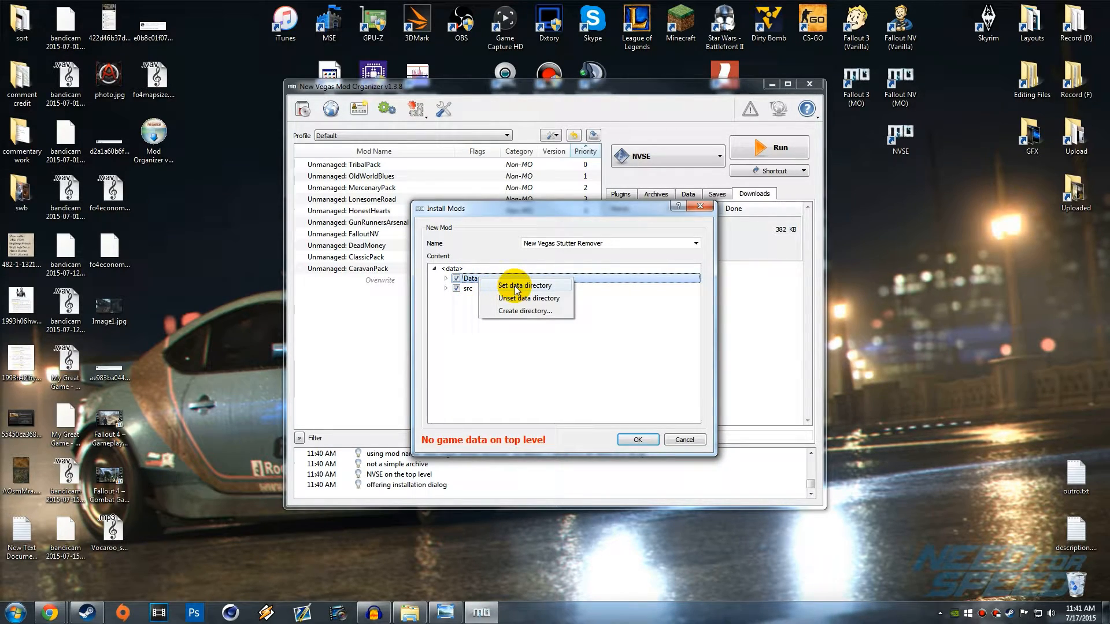
left_click(523, 285)
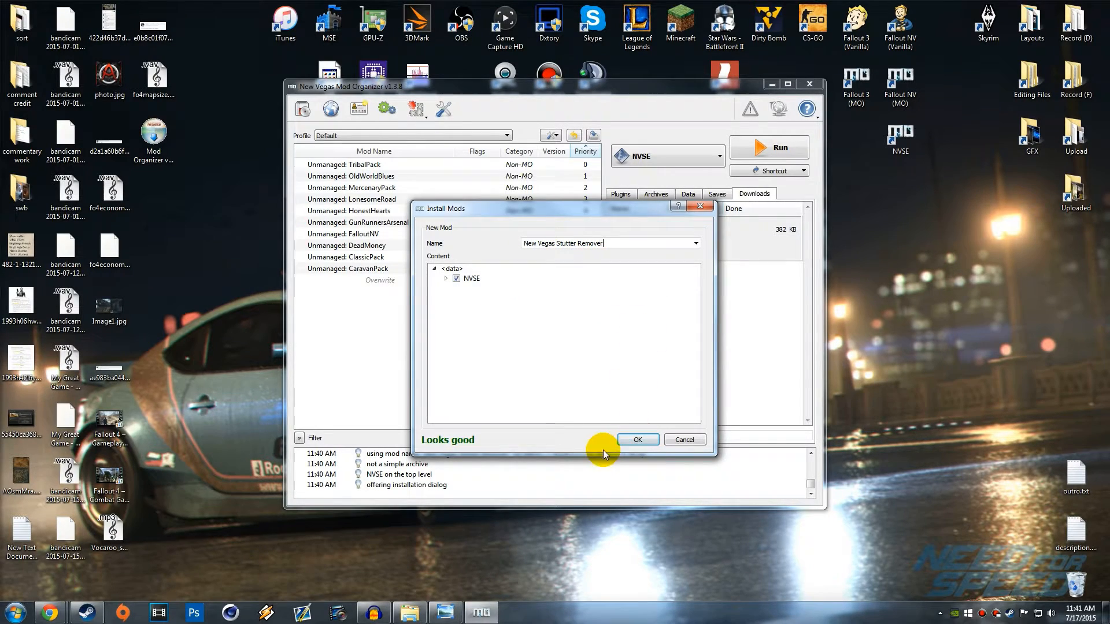
left_click(637, 439)
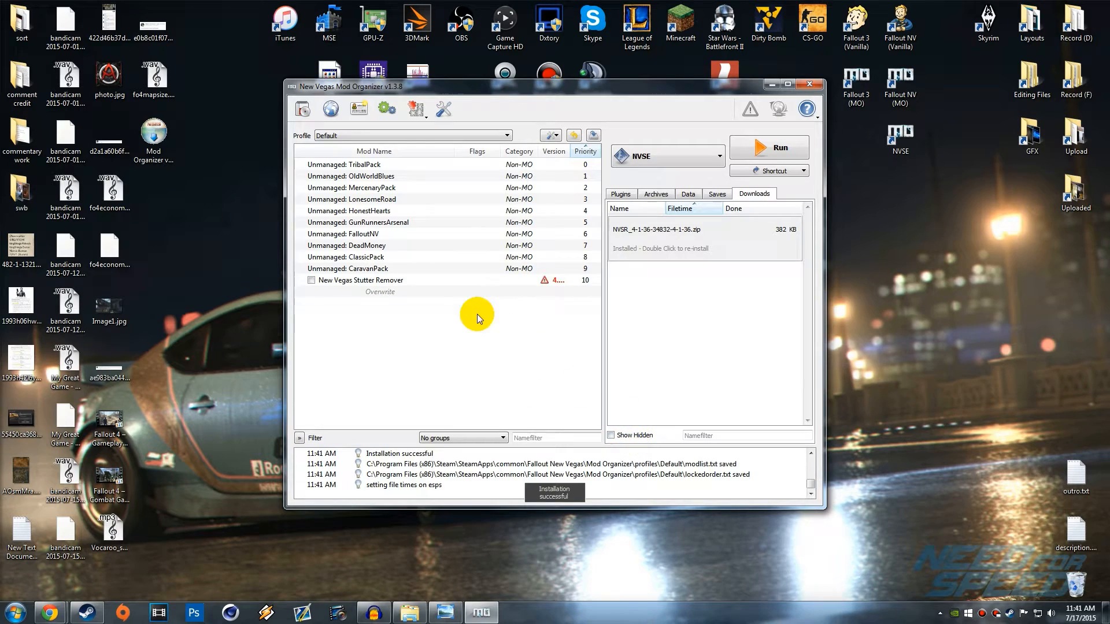
Step: Enable New Vegas Stutter Remover and launch Fallout: New Vegas through NVSE
left_click(360, 280)
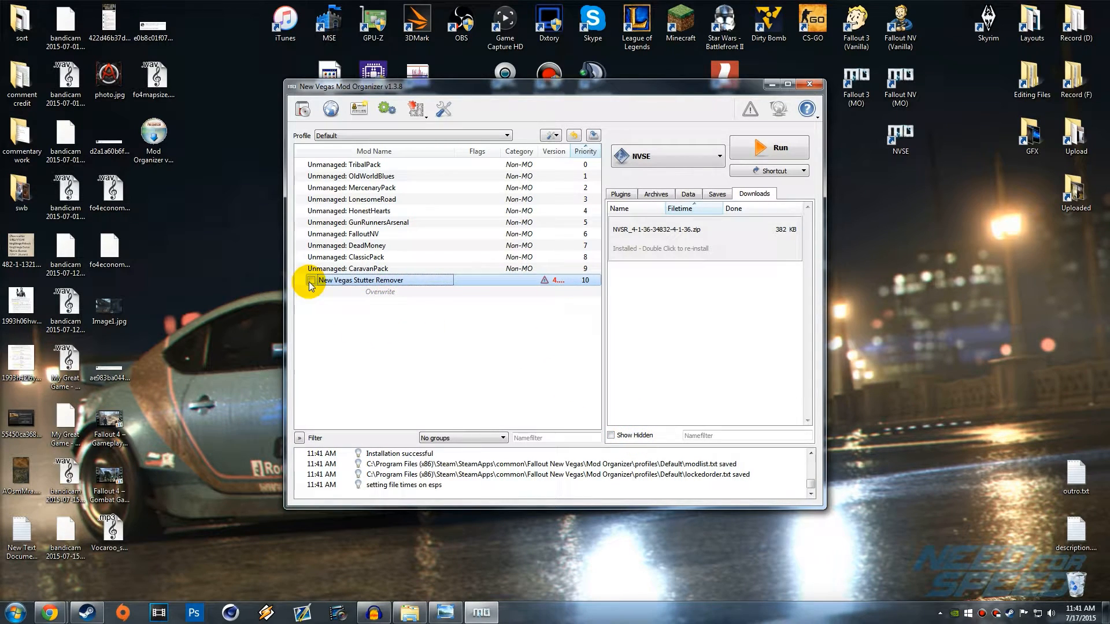
left_click(311, 280)
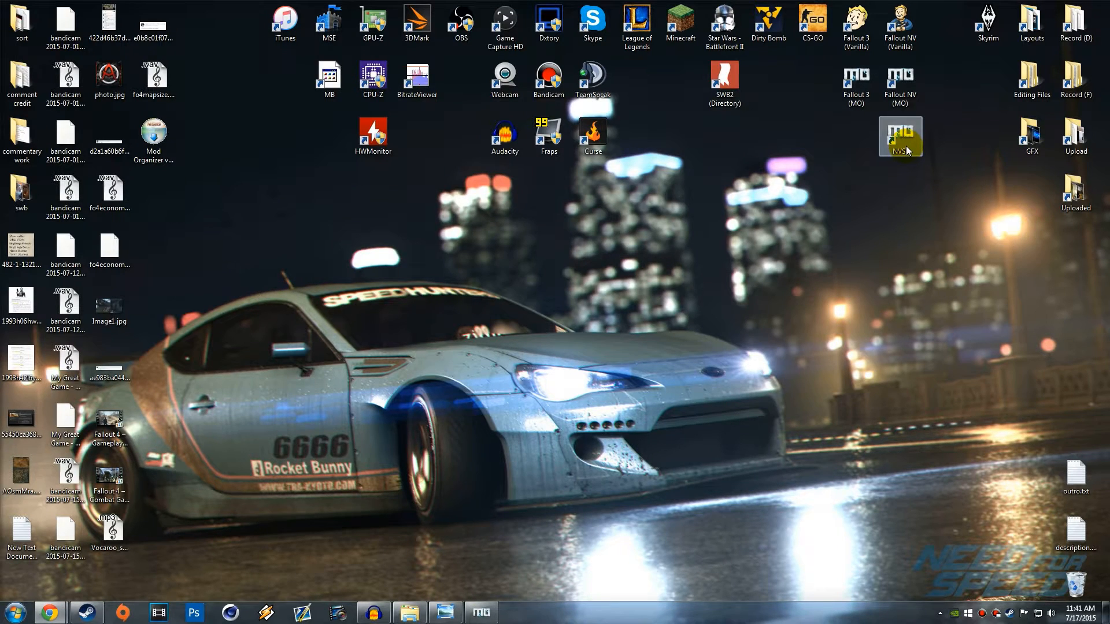
double_click(900, 136)
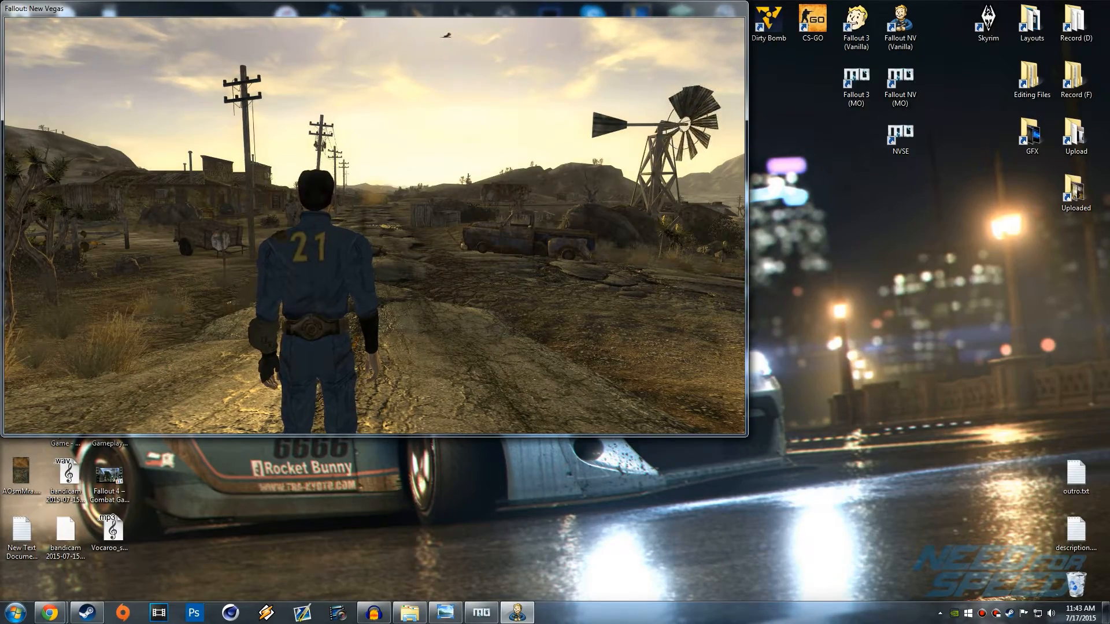